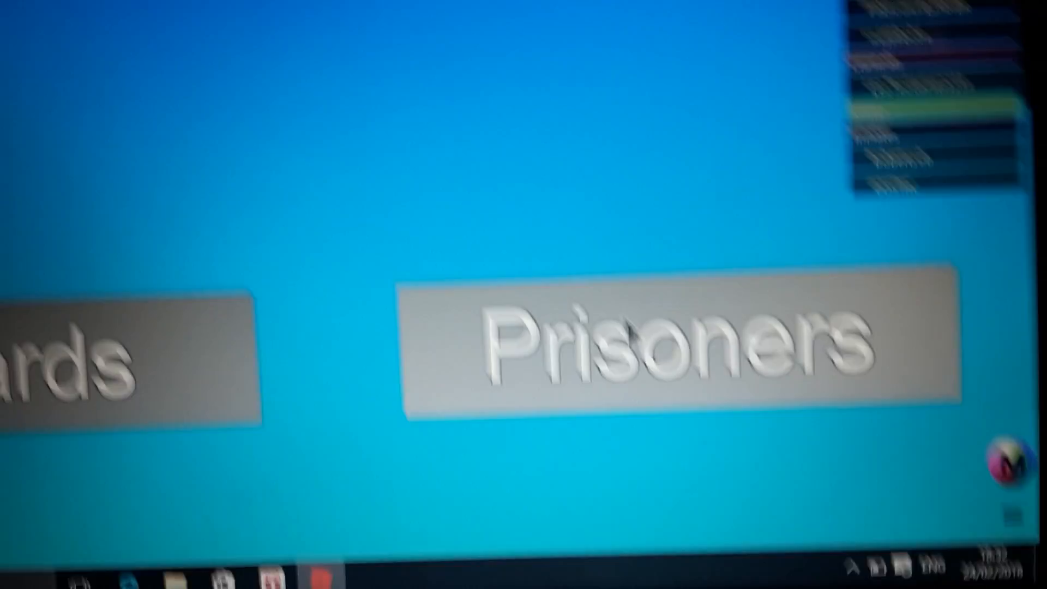
Pick the Prisoners team to spawn as an orange-shirted inmate inside the prison
{"action": "left_click", "coordinate": [675, 344]}
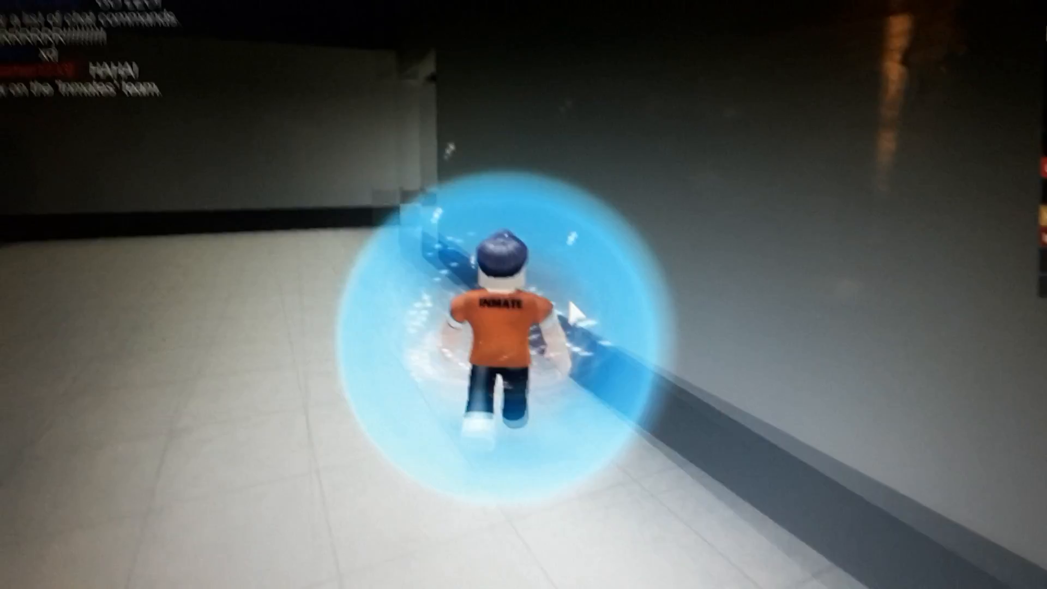